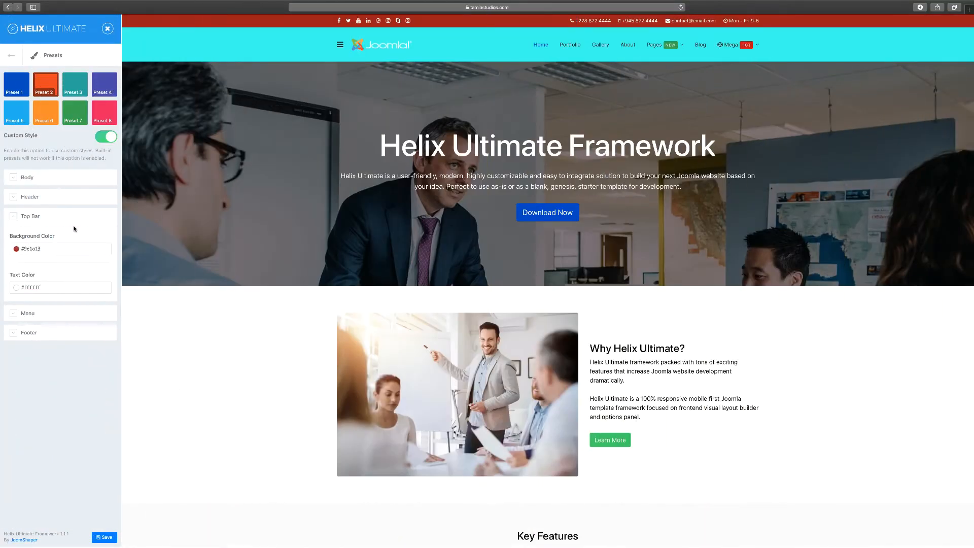
pyautogui.moveTo(191, 189)
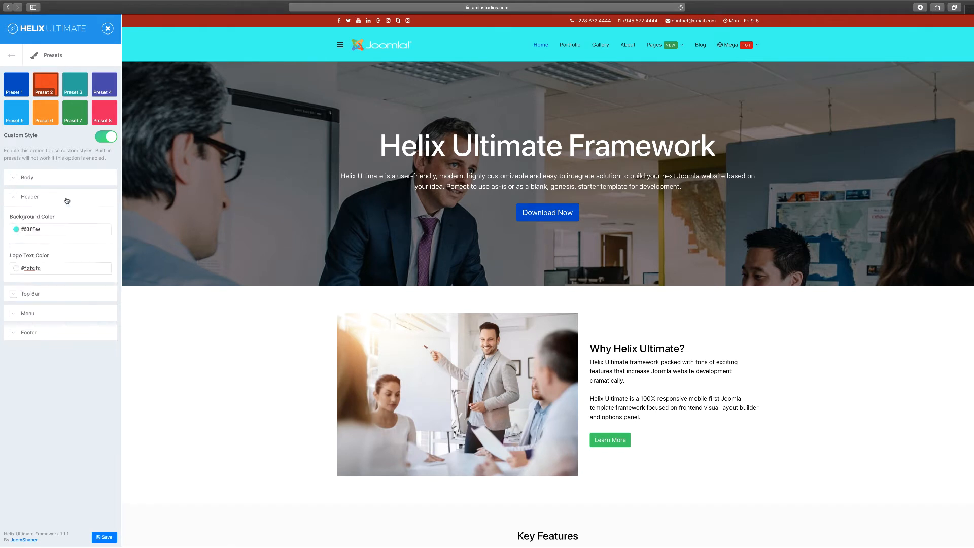
# - Replace the header background hex with the muted teal code and apply it
pyautogui.click(59, 229)
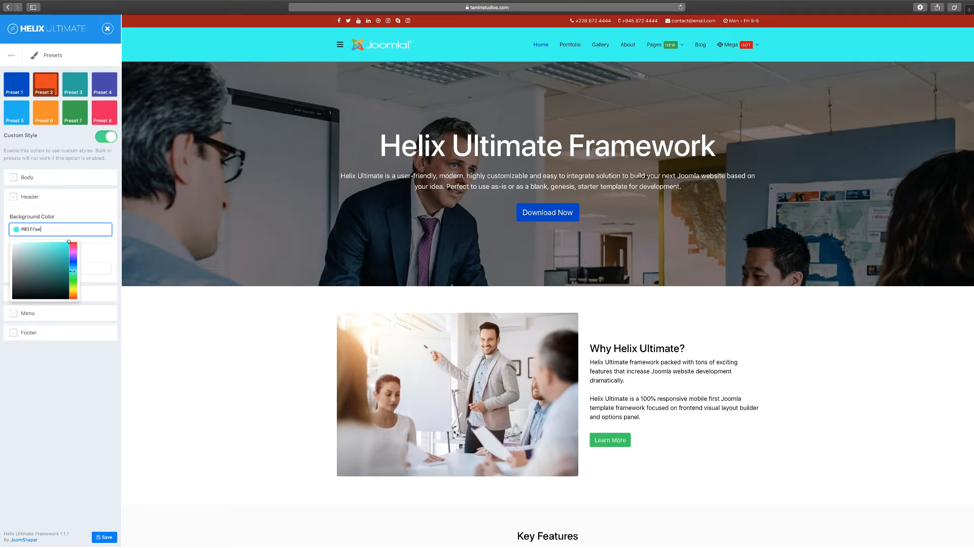
pyautogui.click(65, 260)
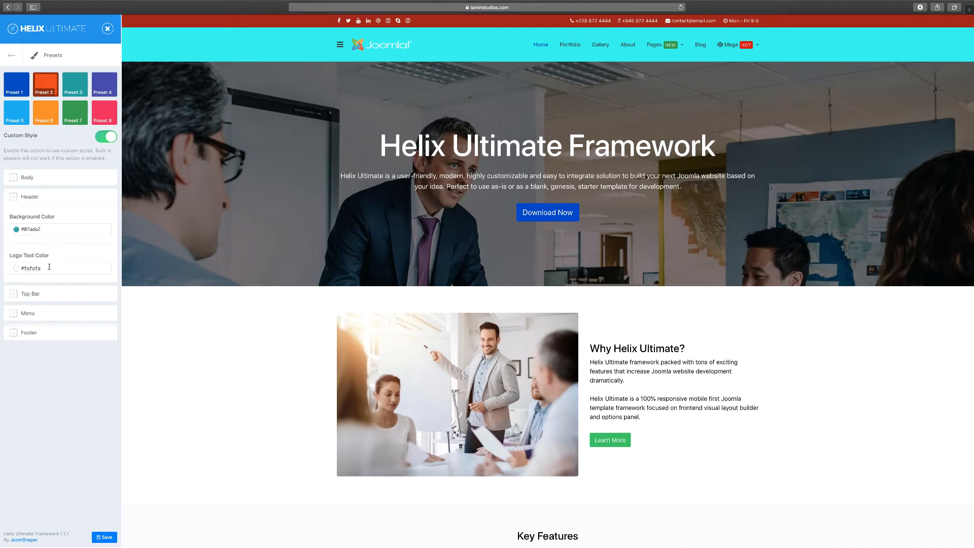
pyautogui.moveTo(79, 254)
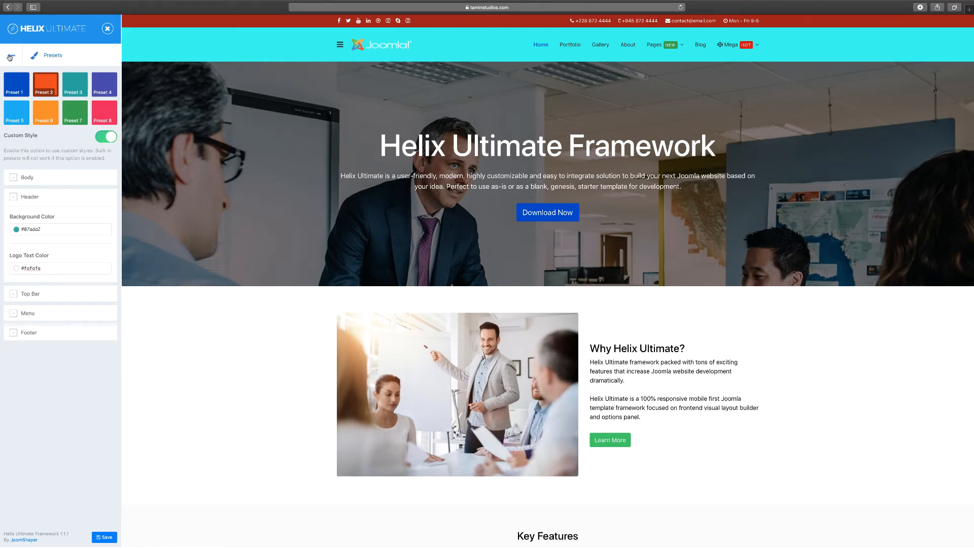
# - In Basic > Logo, set Logo Type to text 'Helix U' and clear the slogan
pyautogui.click(10, 55)
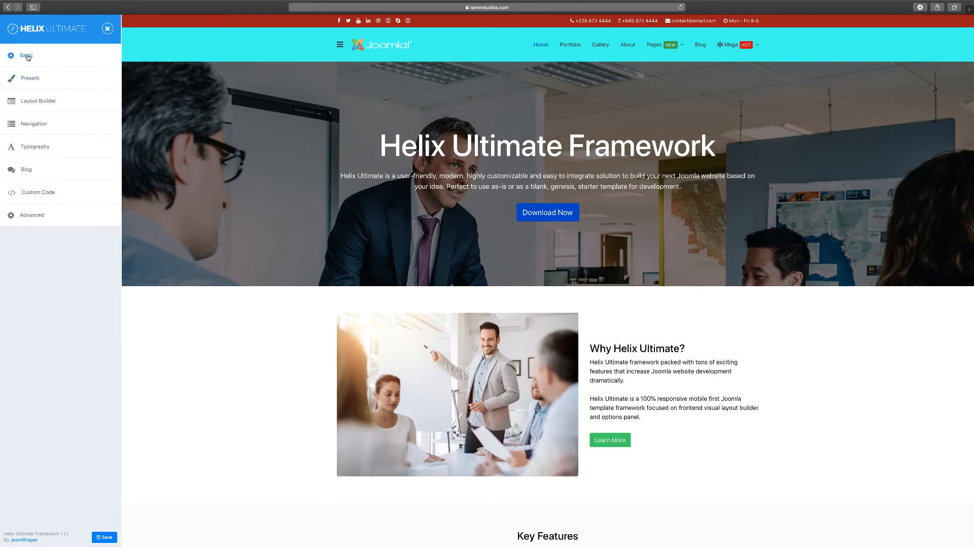
pyautogui.click(26, 55)
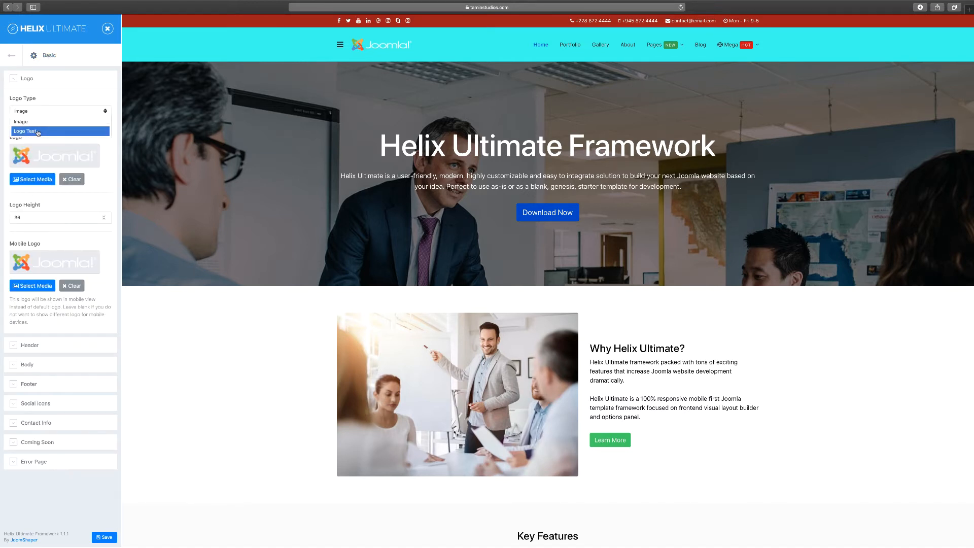
pyautogui.click(27, 131)
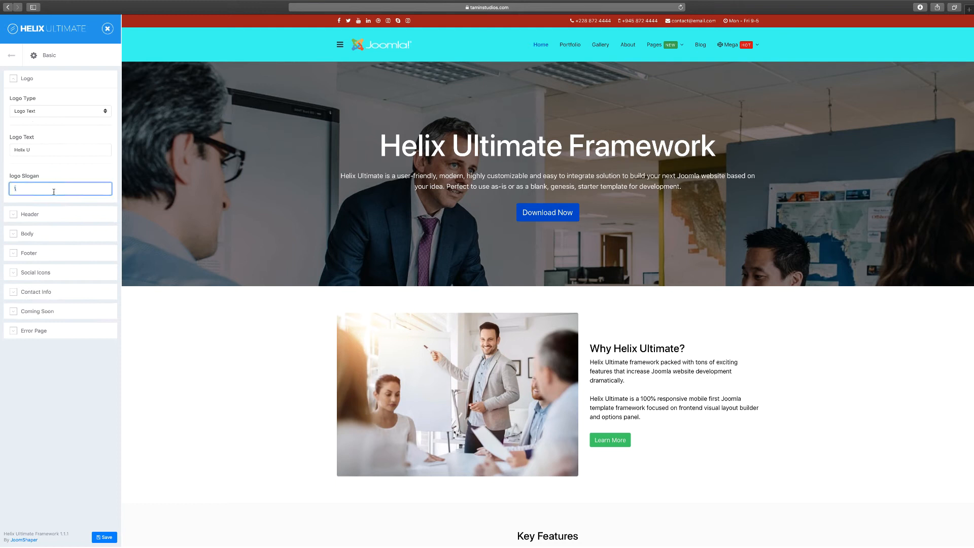
pyautogui.press('backspace')
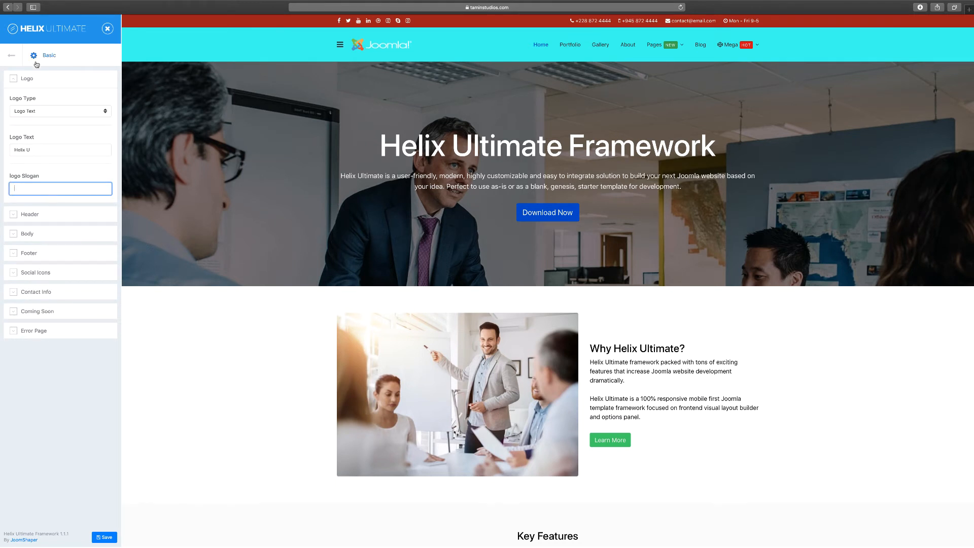
# - Return to Presets and expand the Top Bar section showing dark red background with white text
pyautogui.click(11, 55)
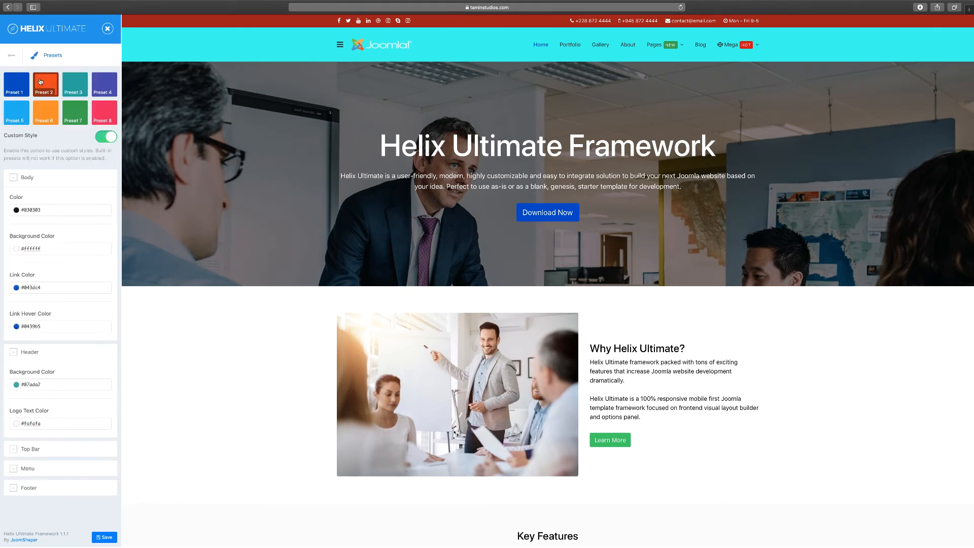
pyautogui.click(27, 177)
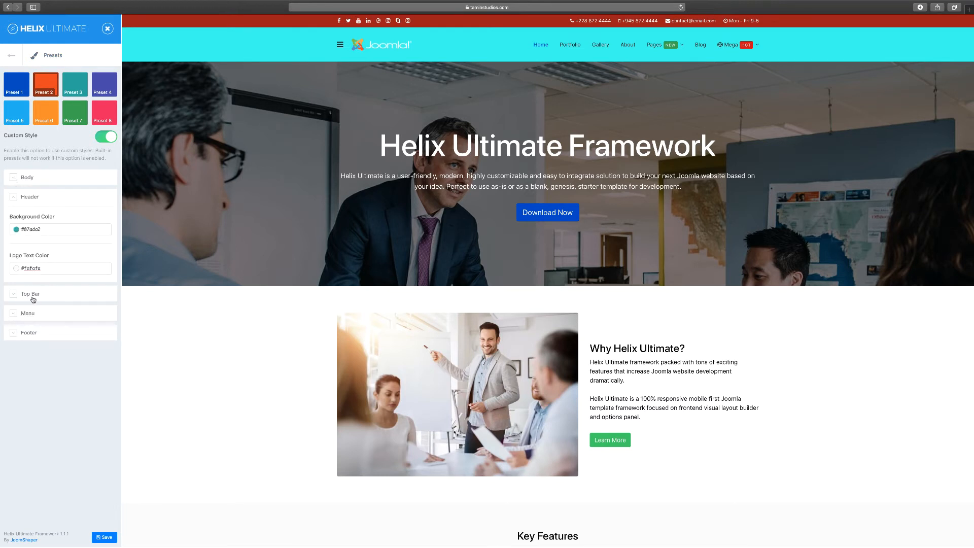
pyautogui.click(59, 268)
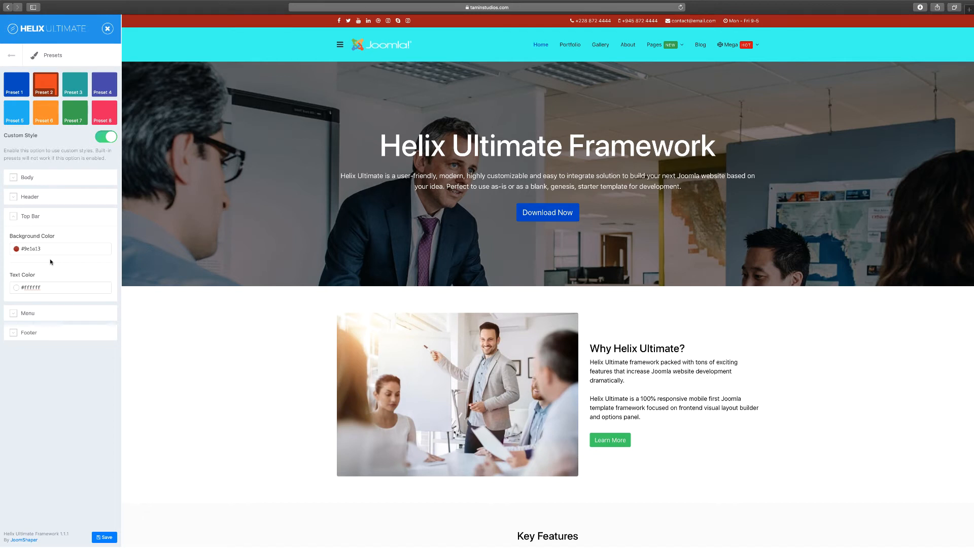
# - Set the top bar background to the purple hex code, then reopen the header background colour
pyautogui.click(59, 249)
pyautogui.write('#133f9e')
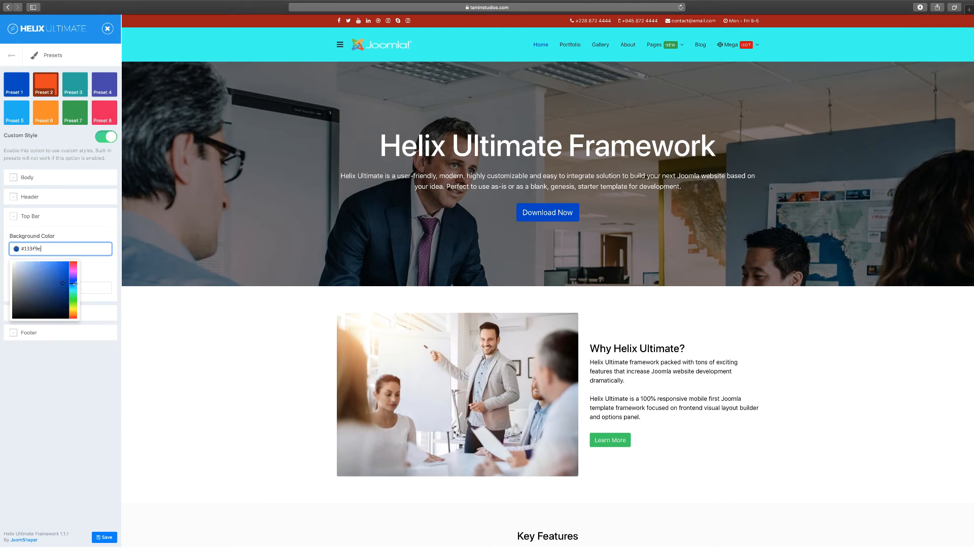
pyautogui.click(73, 268)
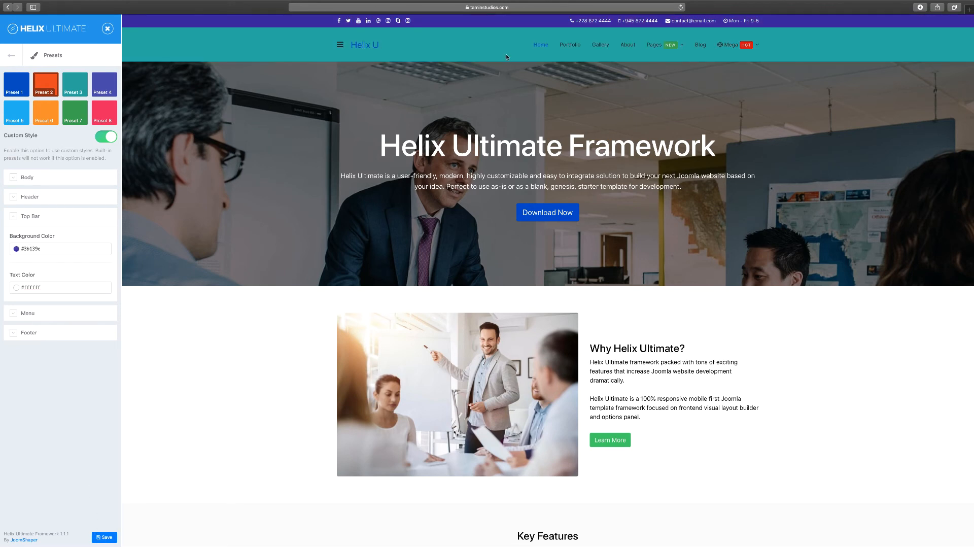
pyautogui.moveTo(527, 20)
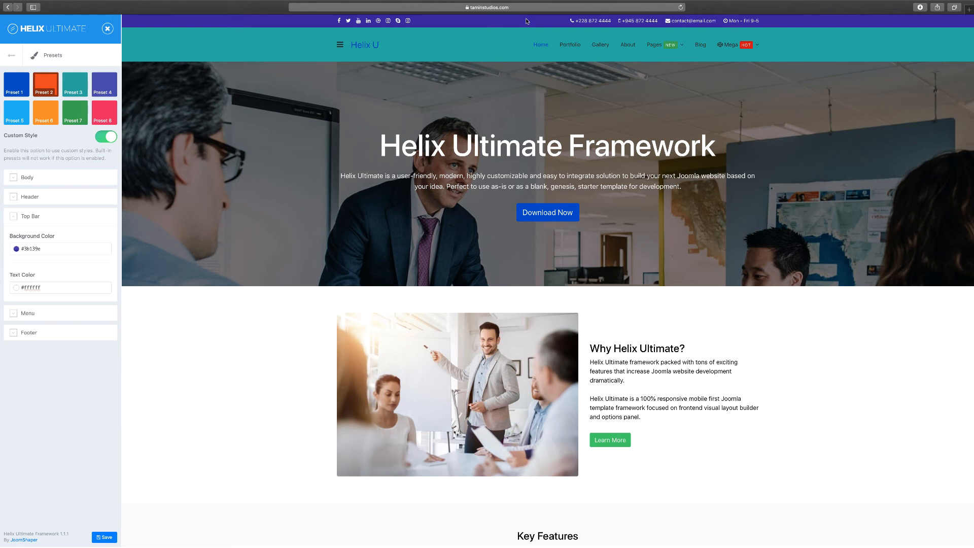
pyautogui.moveTo(431, 54)
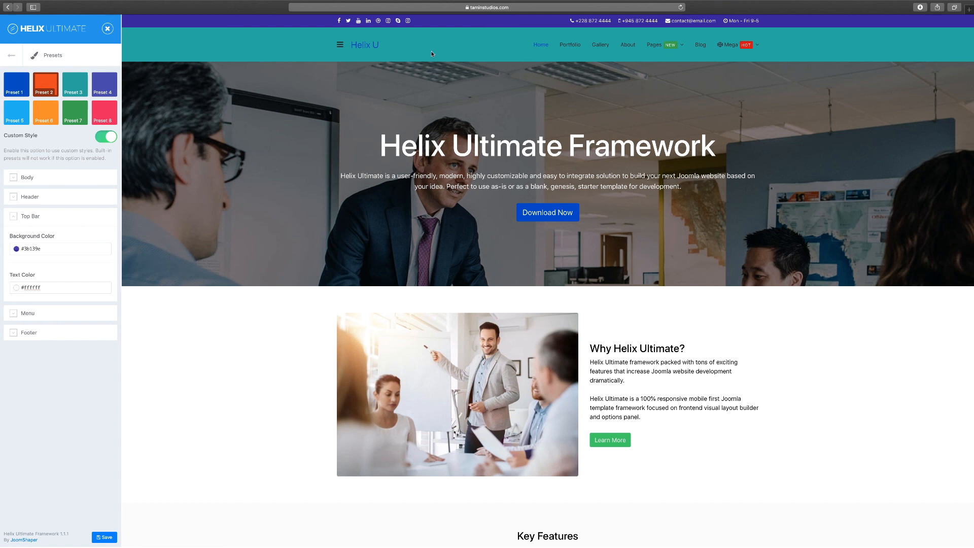
pyautogui.click(29, 196)
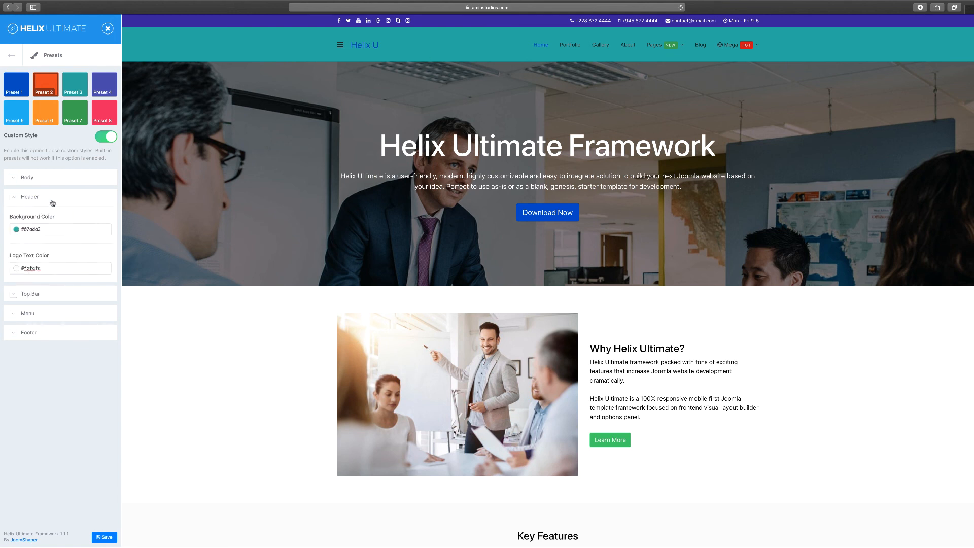
pyautogui.click(60, 229)
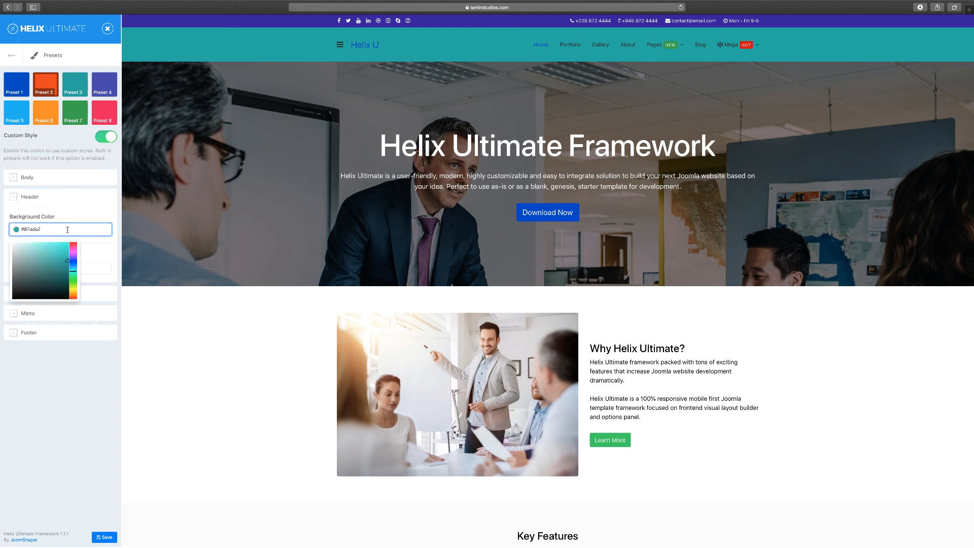